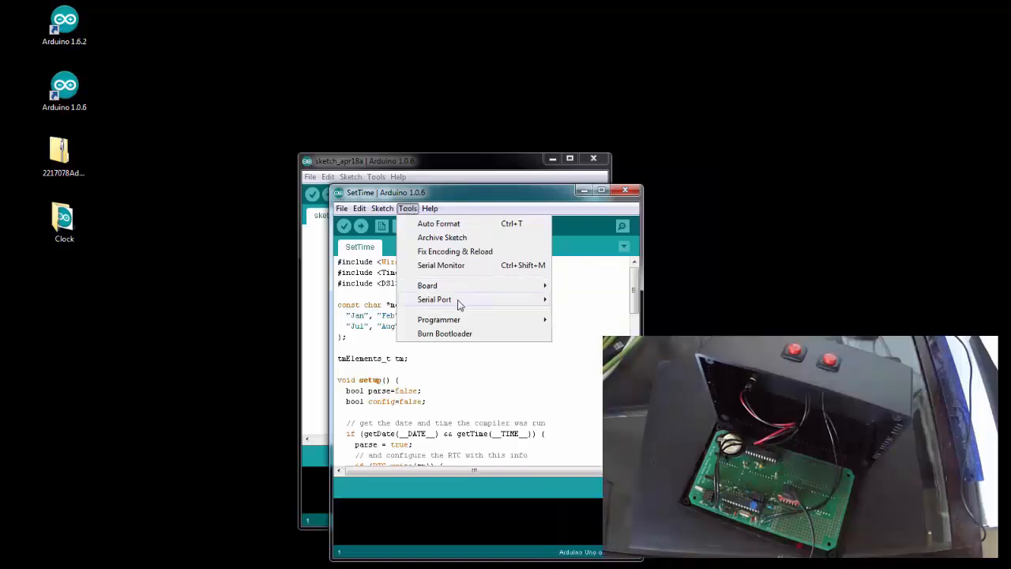
- Bring up the Clock sketch and start uploading it to the Uno
{"action": "left_click", "coordinate": [358, 209]}
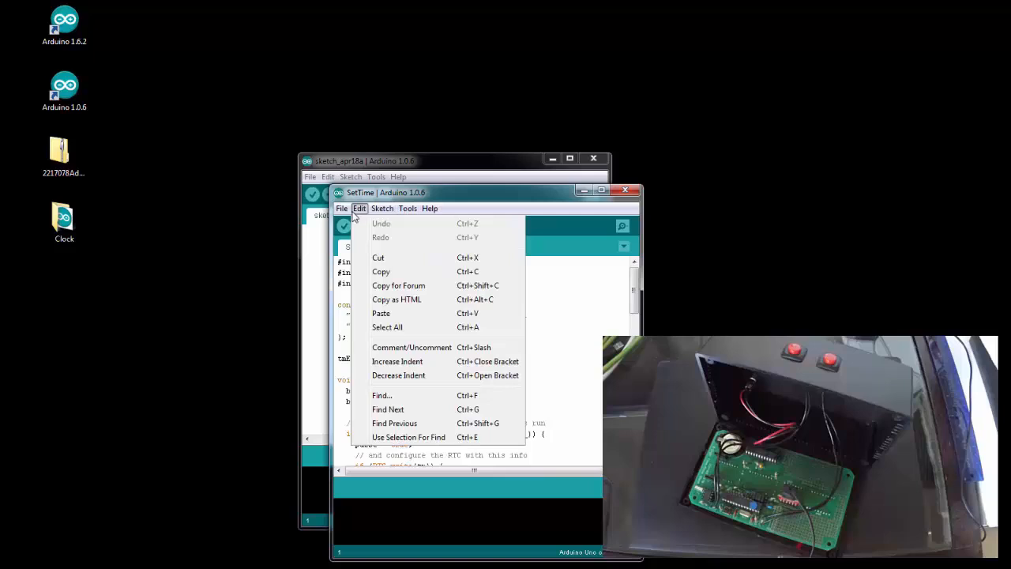
{"action": "left_click", "coordinate": [360, 226]}
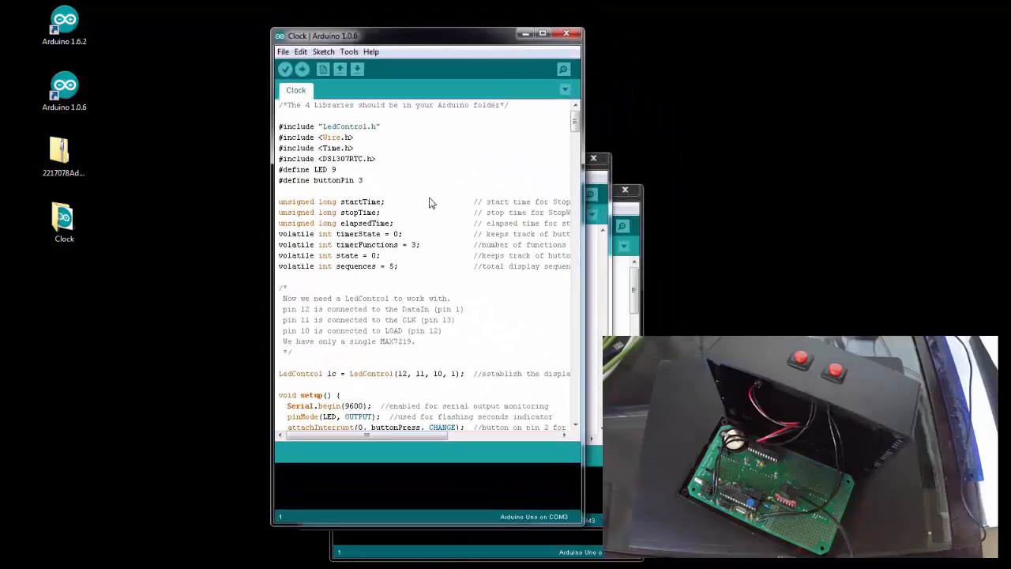
{"action": "left_click", "coordinate": [302, 70]}
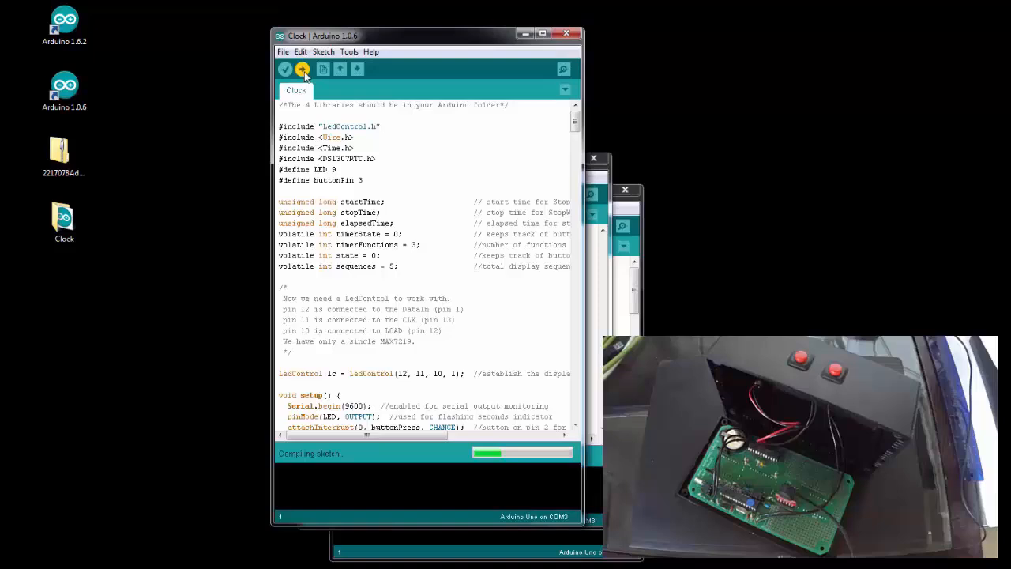